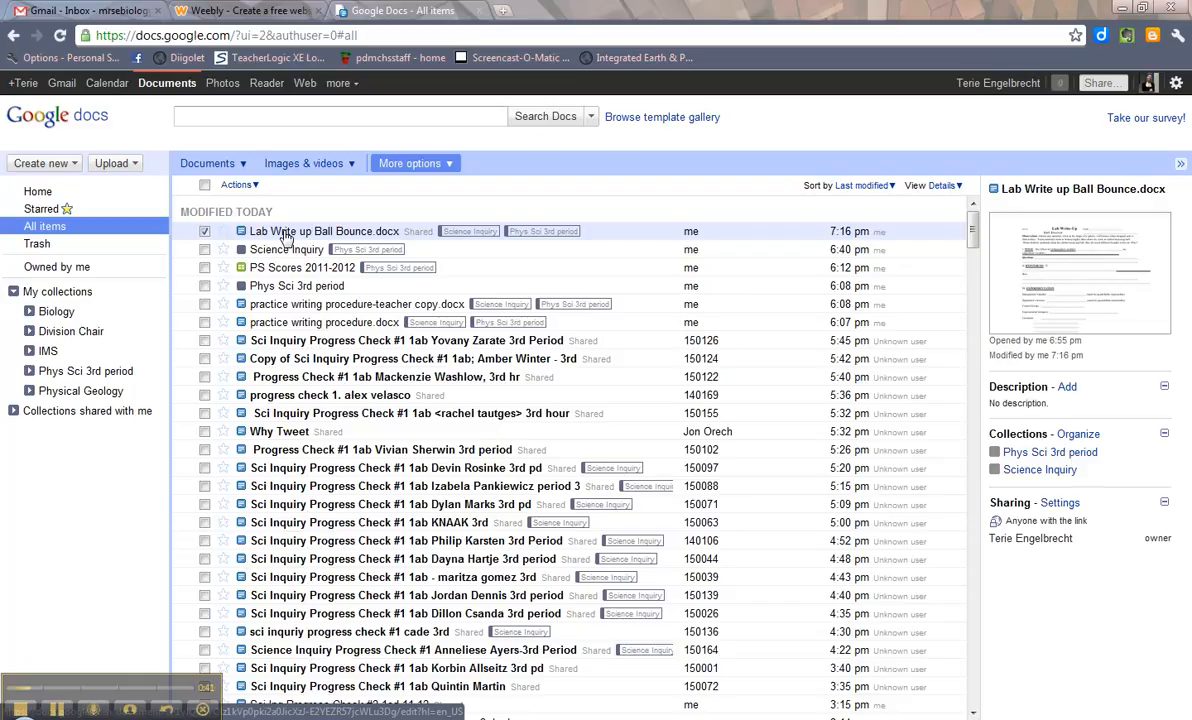
# - Open 'Lab Write up Ball Bounce.docx' from the All items list
pyautogui.doubleClick(324, 231)
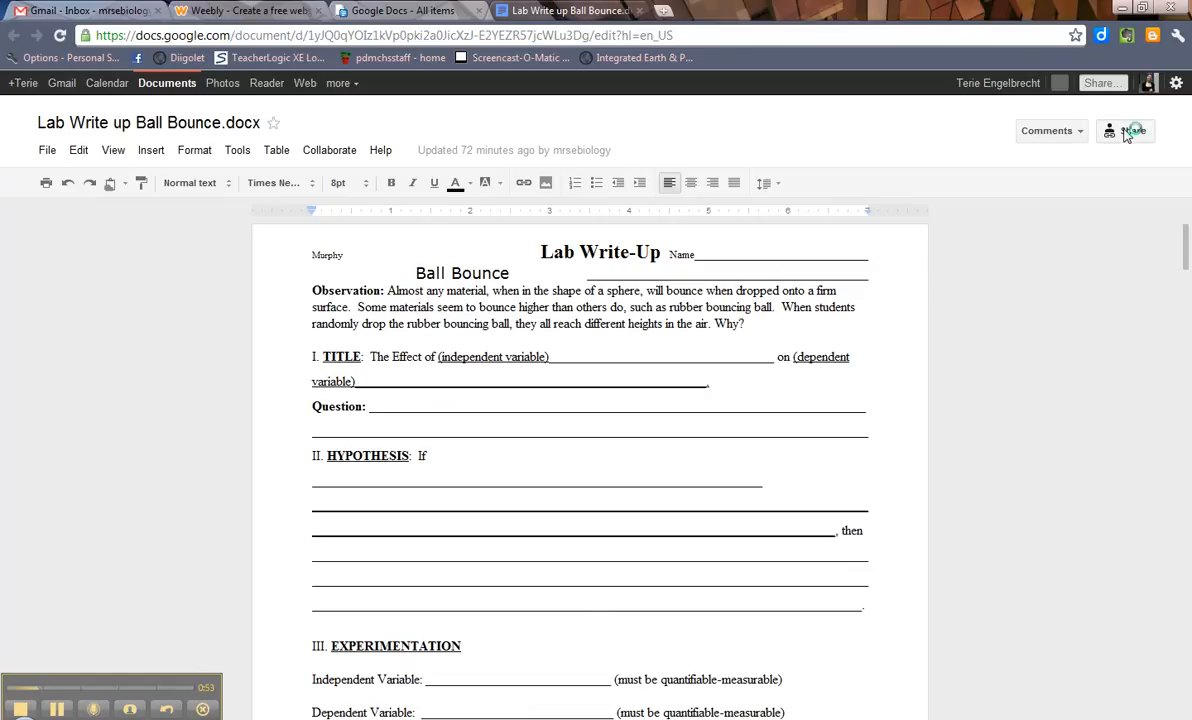
# - Review the Sharing settings' visibility options, leaving access as anyone with the link can view
pyautogui.click(1131, 131)
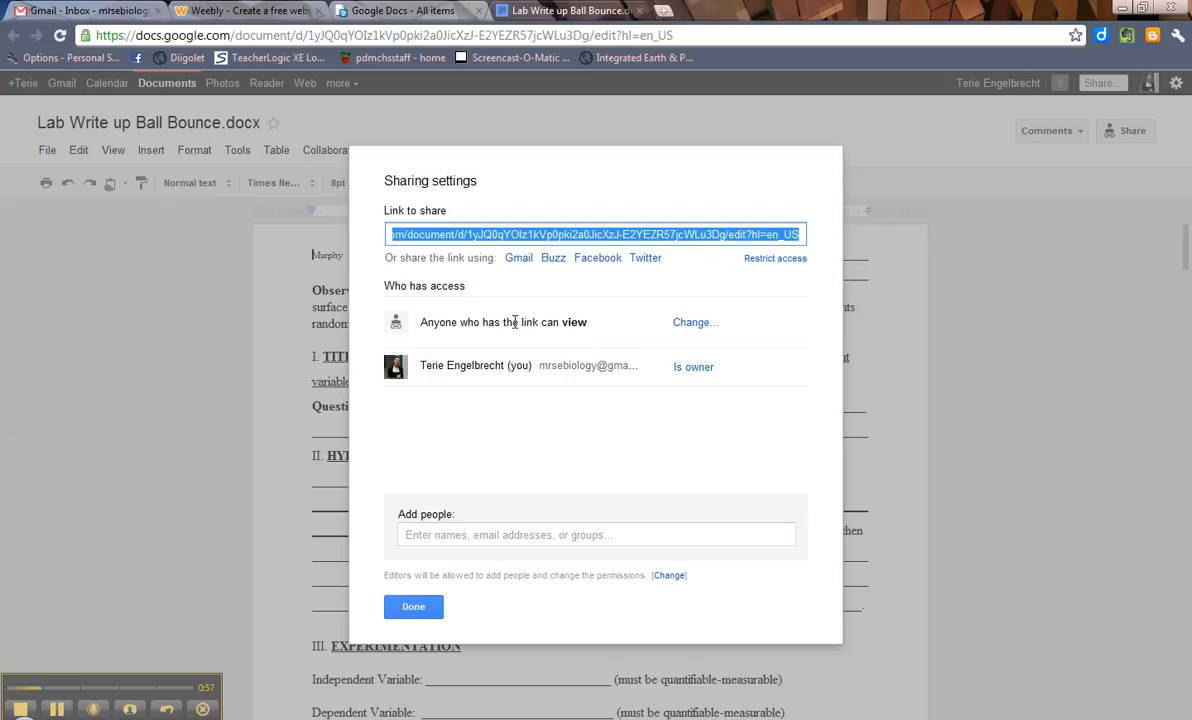
pyautogui.moveTo(695, 322)
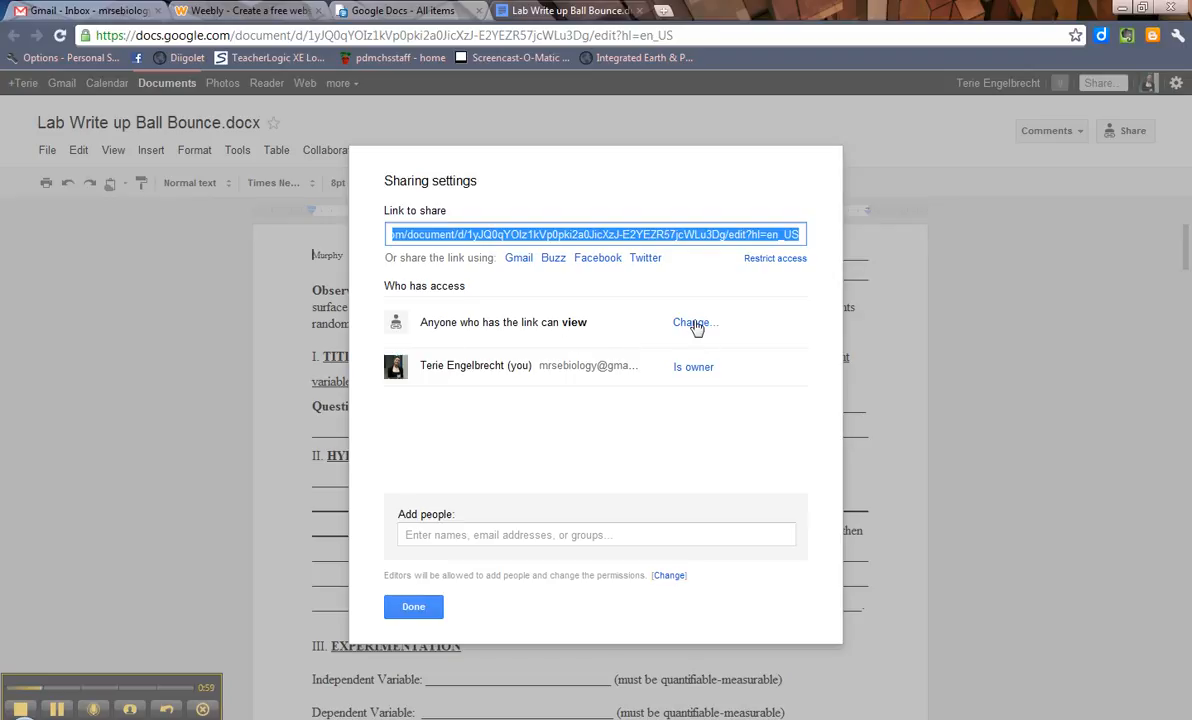
pyautogui.click(692, 322)
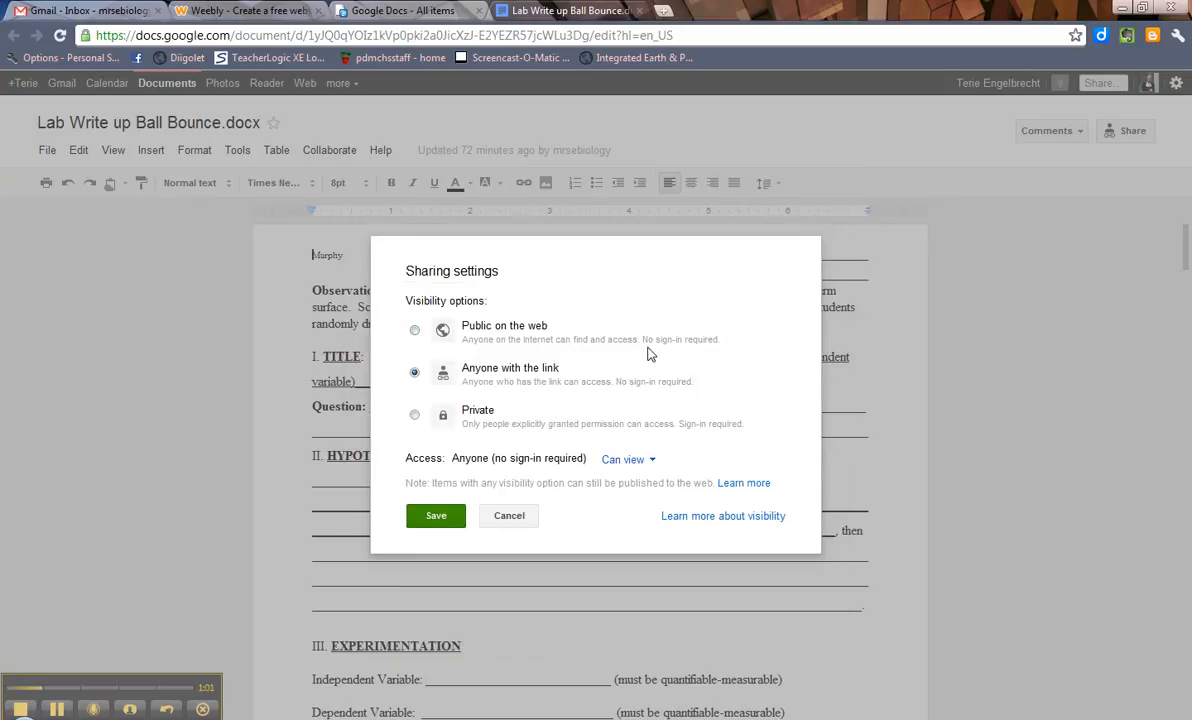
pyautogui.moveTo(463, 381)
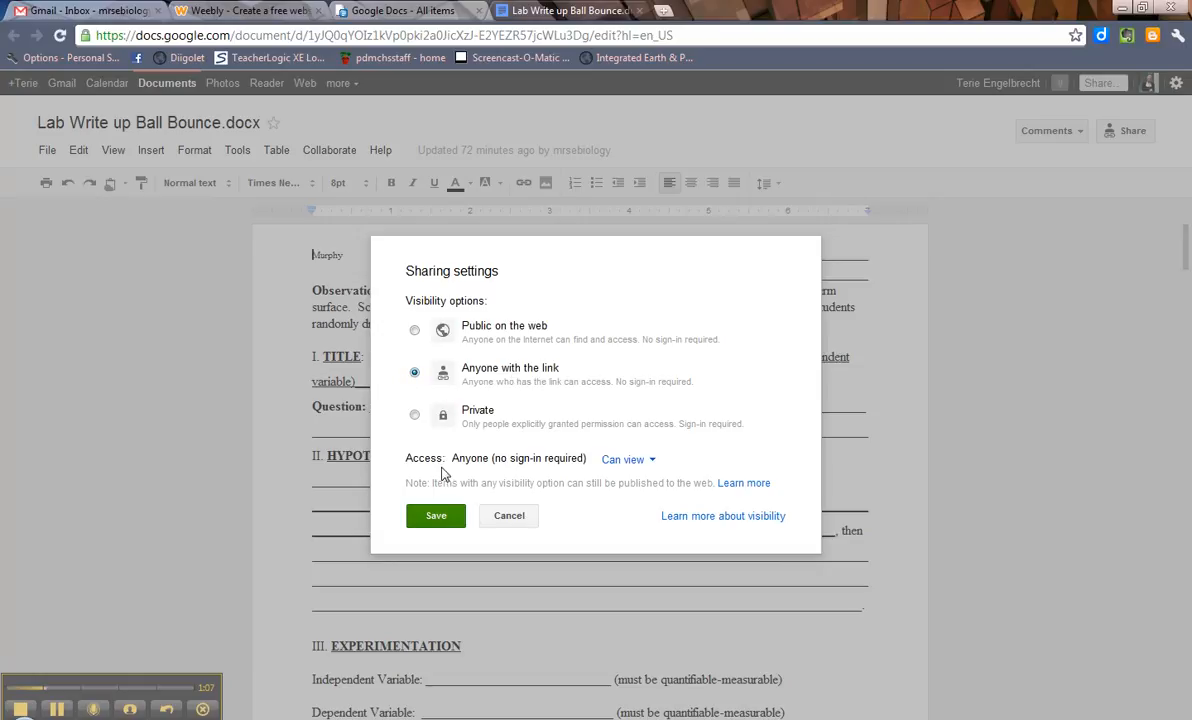
pyautogui.moveTo(550, 443)
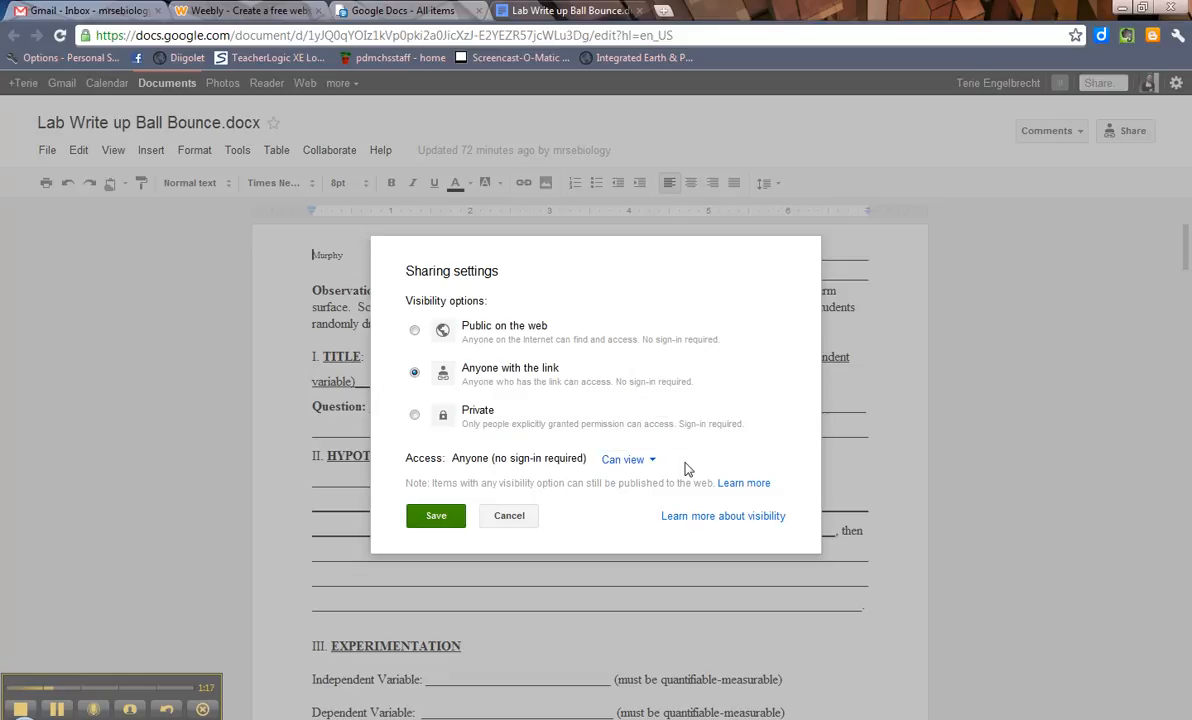
pyautogui.click(435, 515)
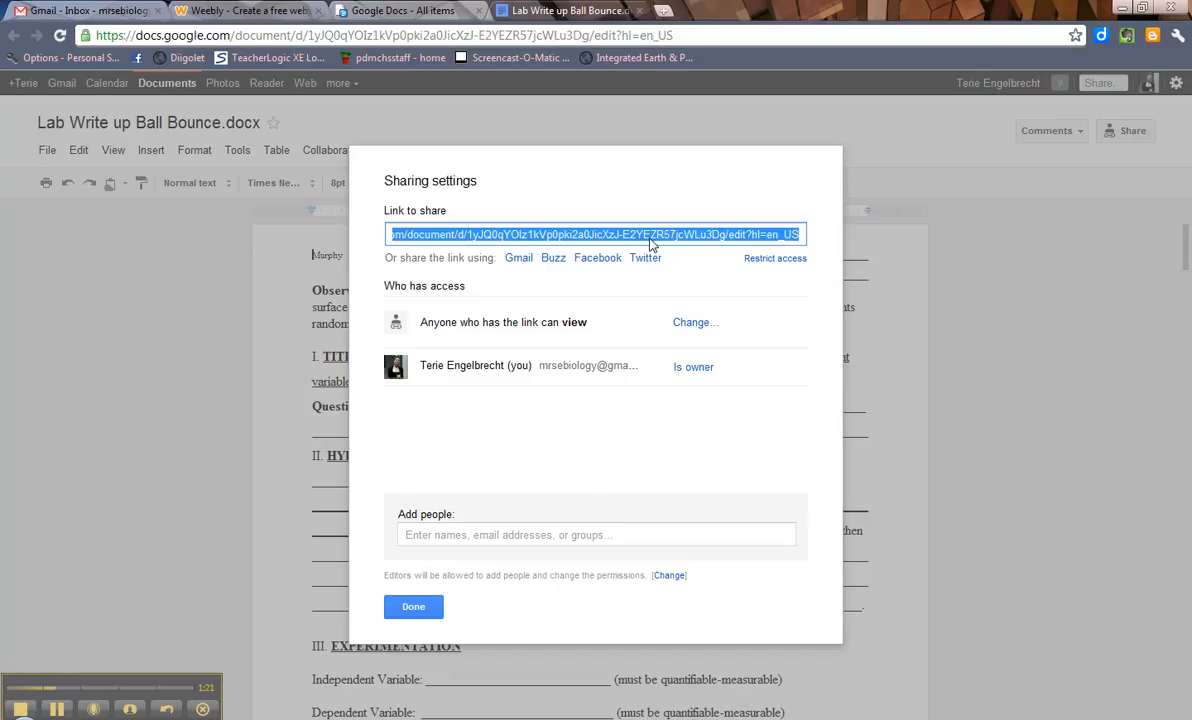
pyautogui.moveTo(632, 234)
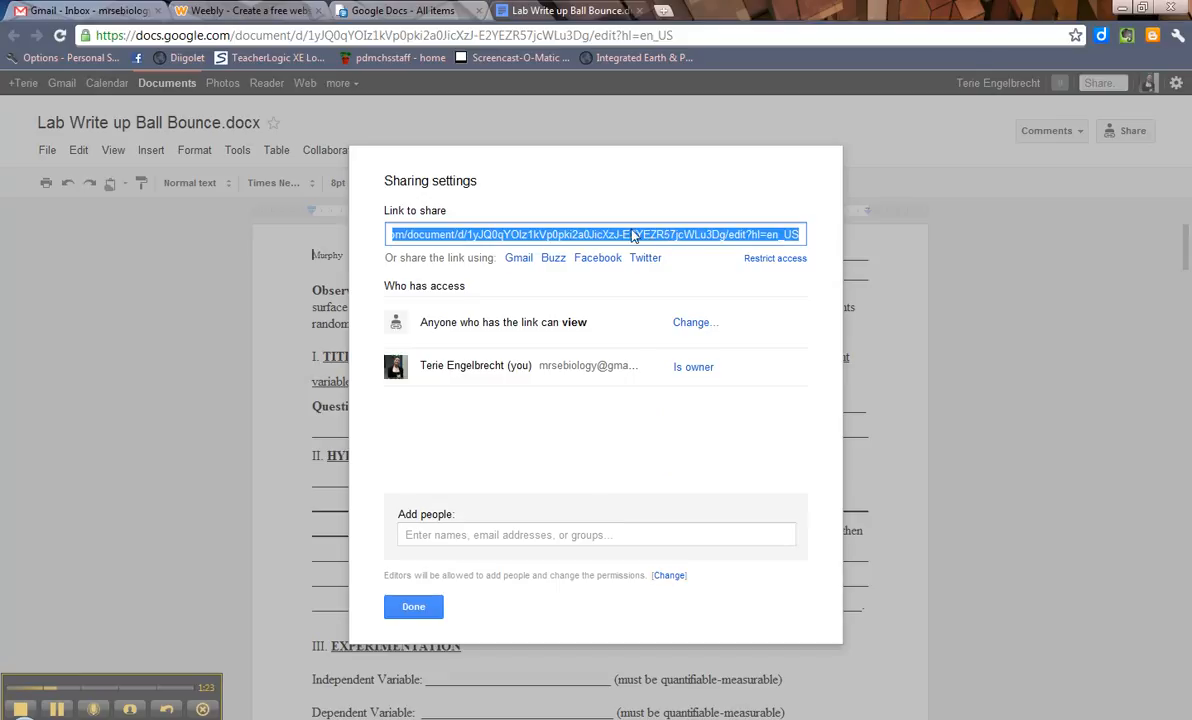
pyautogui.moveTo(613, 239)
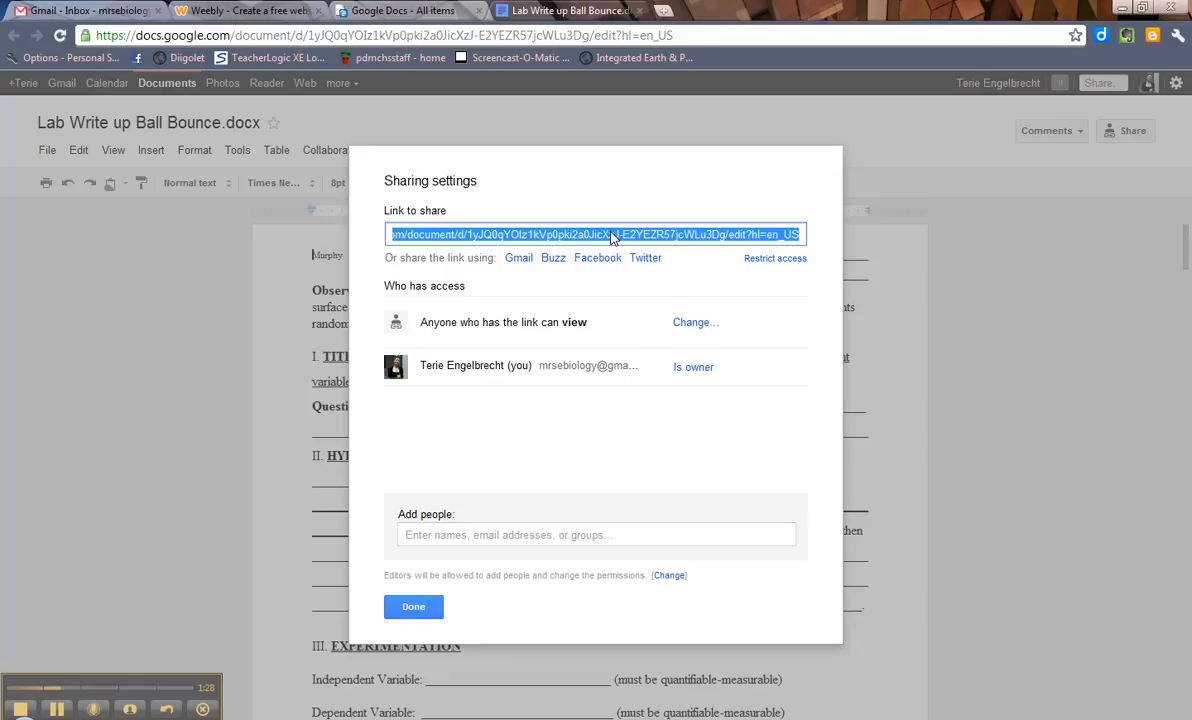
# - Finish with Sharing settings and bring up the File menu
pyautogui.click(413, 606)
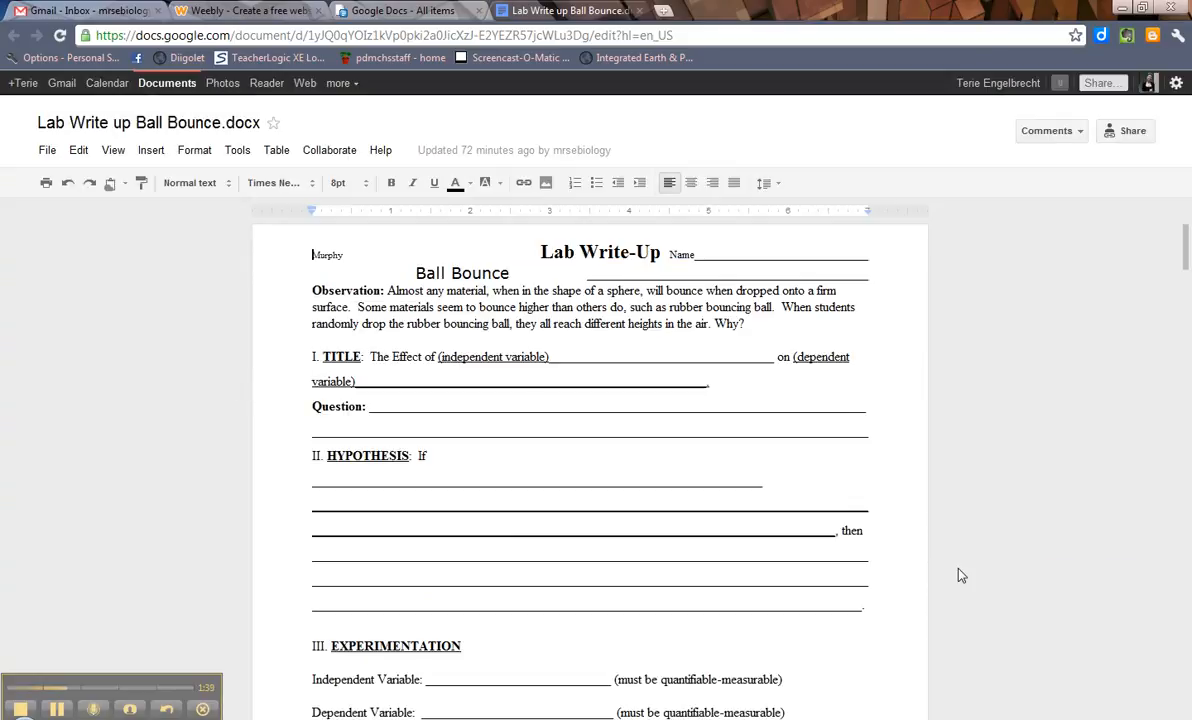
pyautogui.click(47, 150)
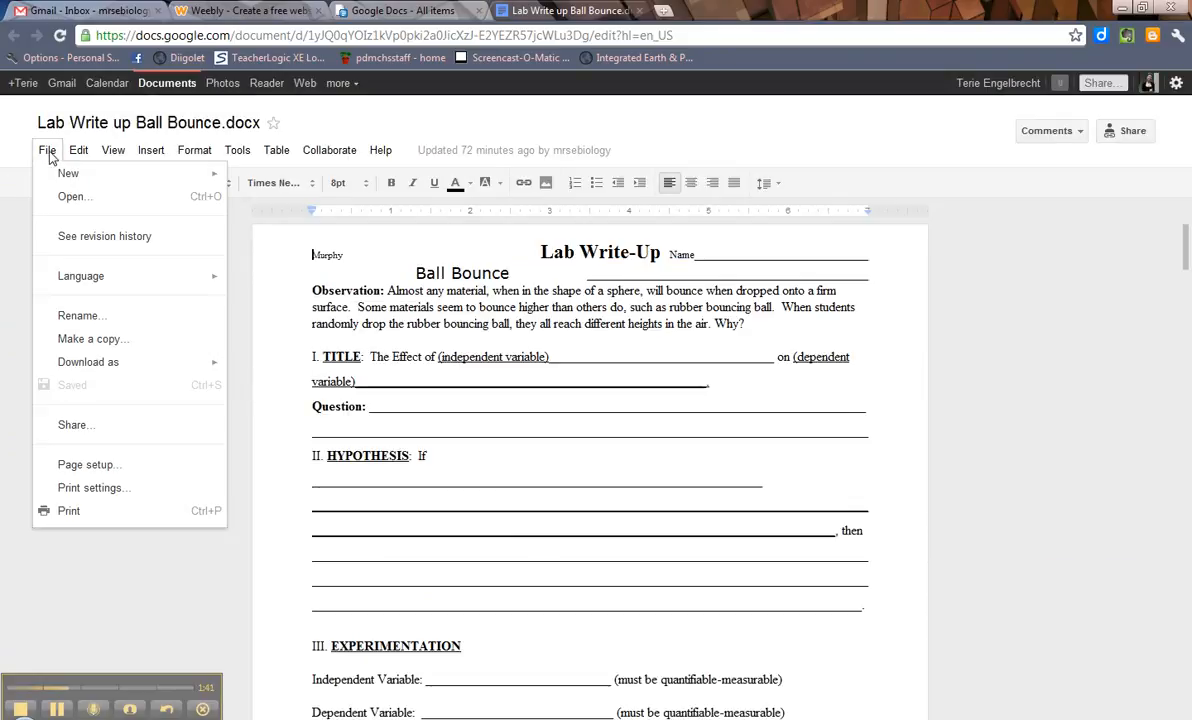
pyautogui.moveTo(93, 338)
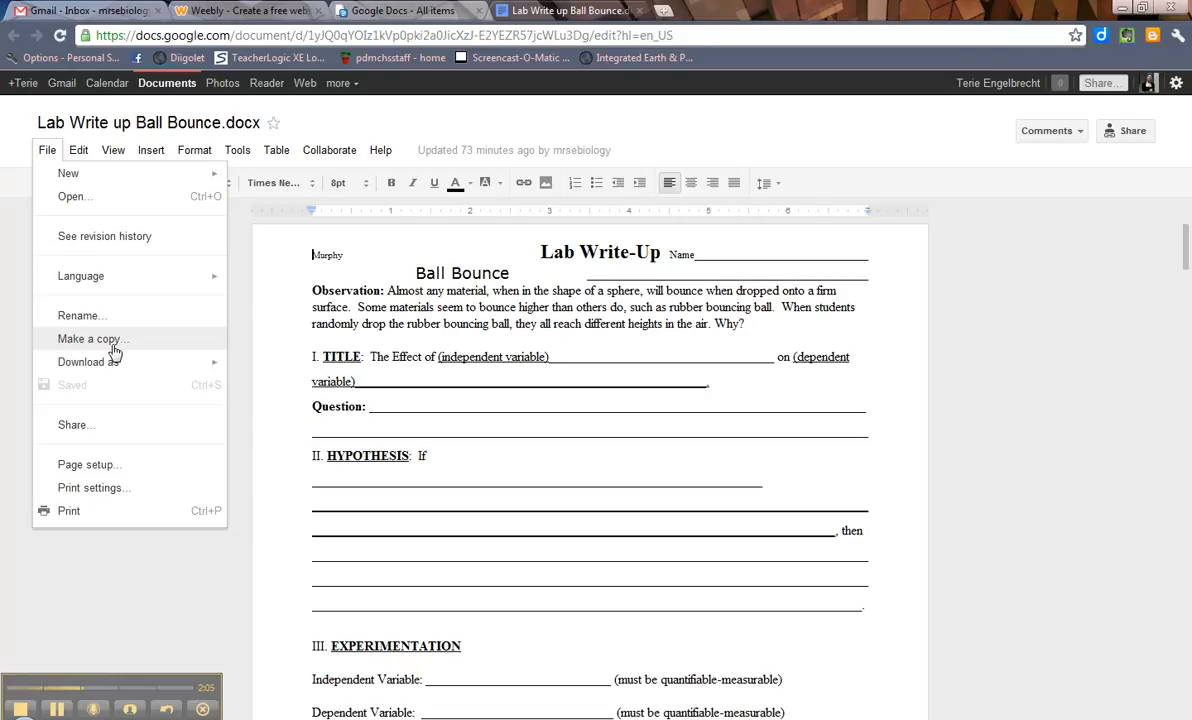
pyautogui.moveTo(114, 350)
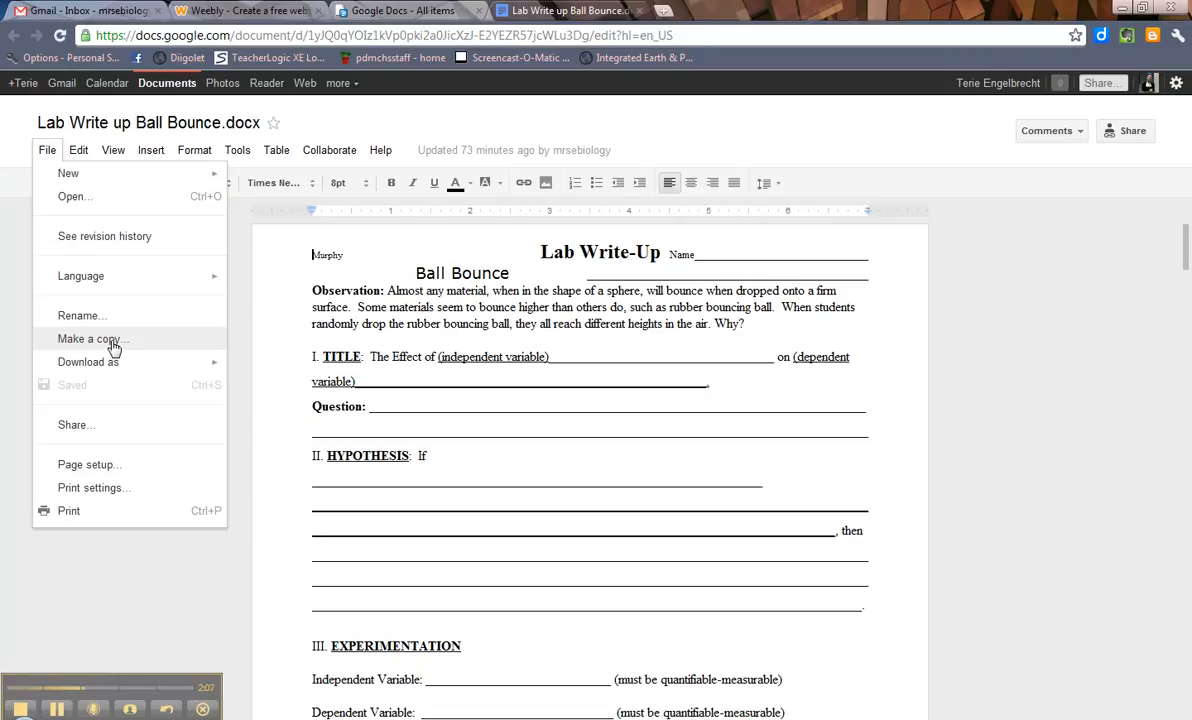
# - Make a copy without collaborators, creating 'Copy of Lab Write up Ball Bounce.docx'
pyautogui.click(89, 338)
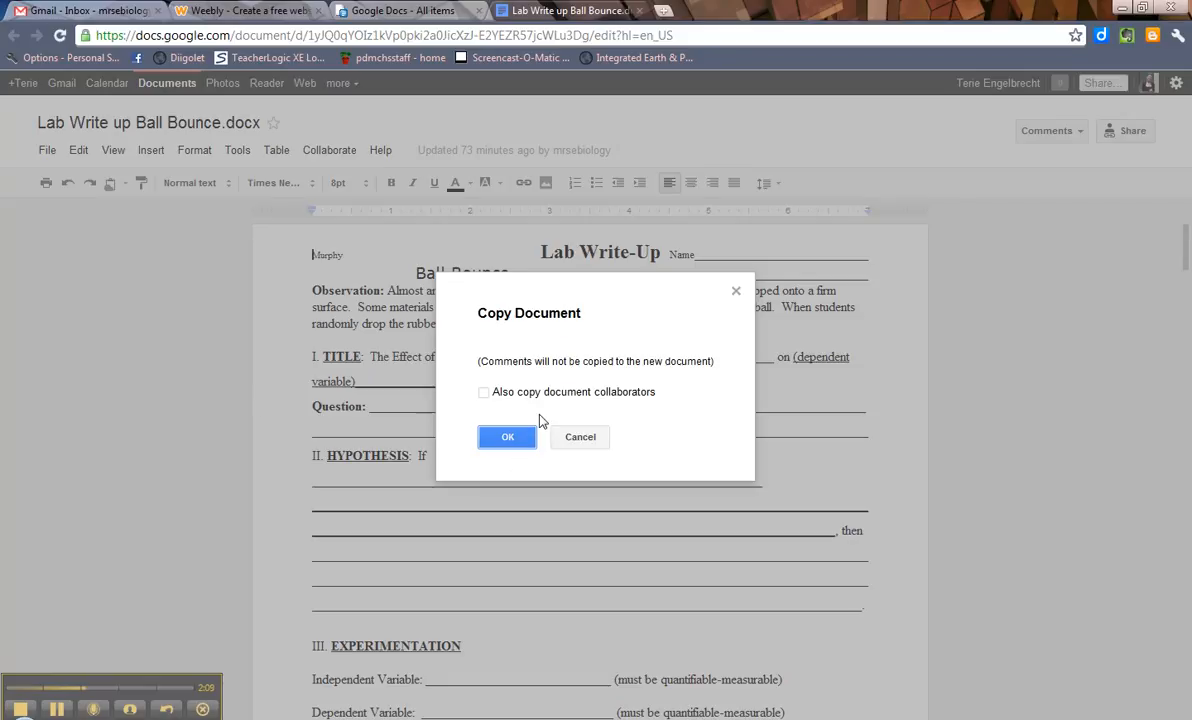
pyautogui.moveTo(630, 423)
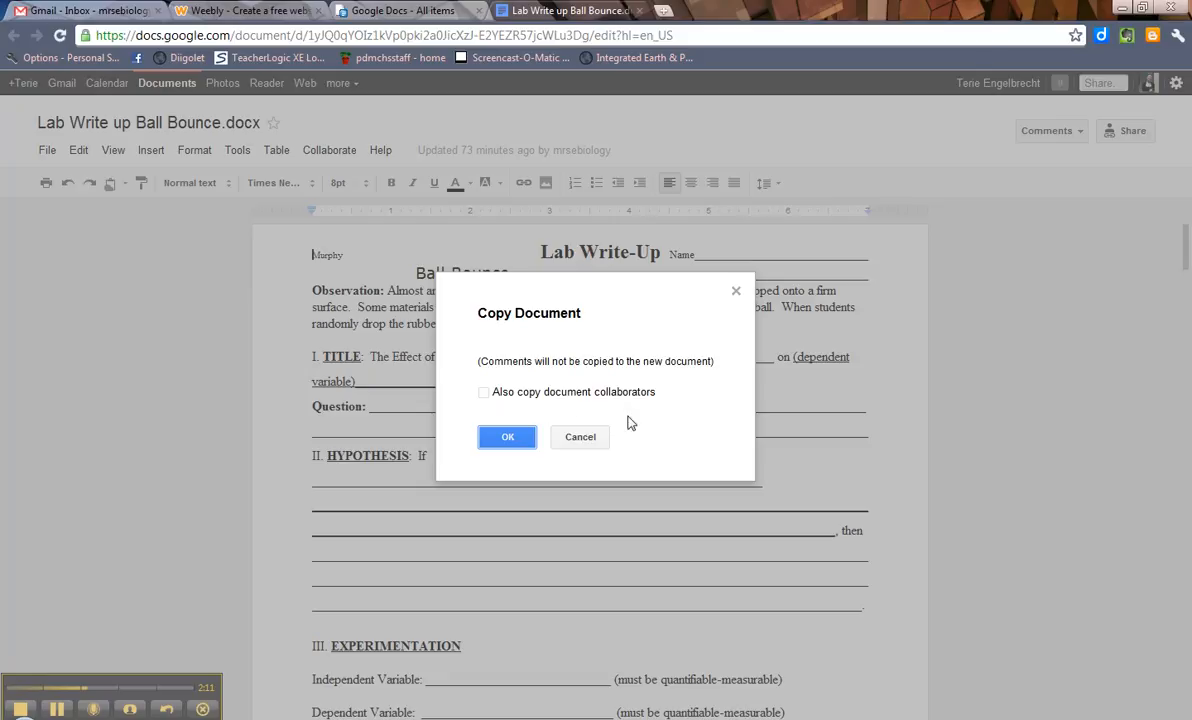
pyautogui.click(507, 437)
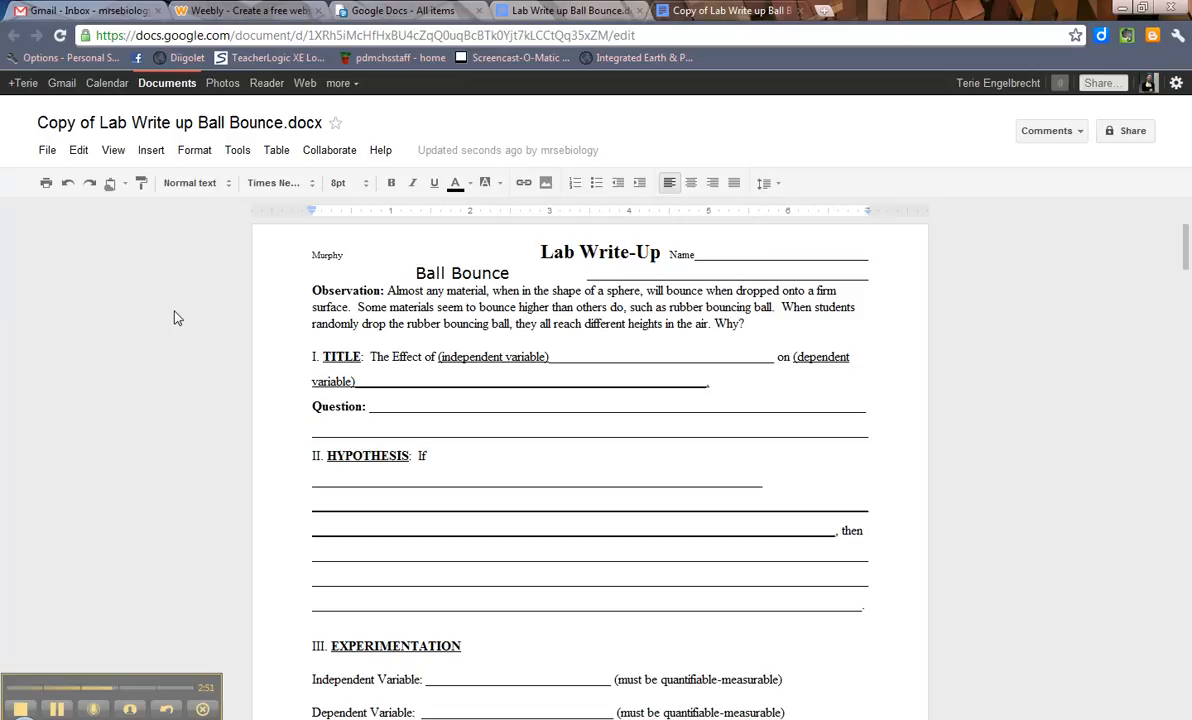
pyautogui.click(566, 406)
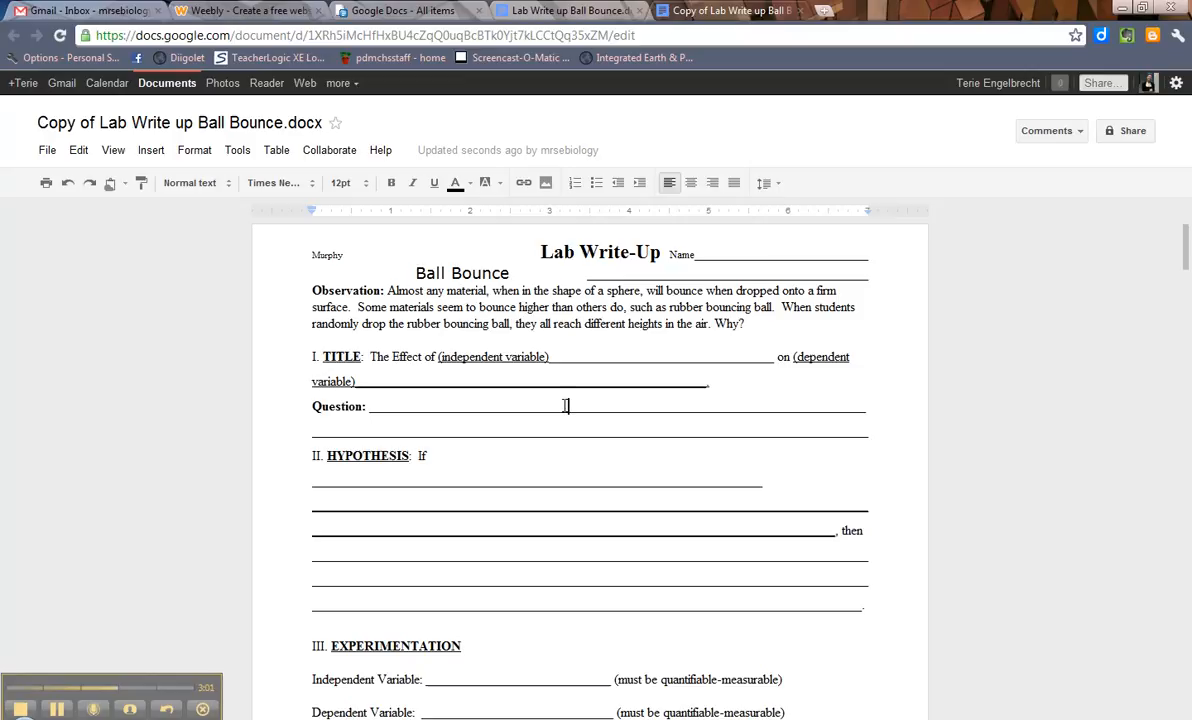
pyautogui.moveTo(992, 127)
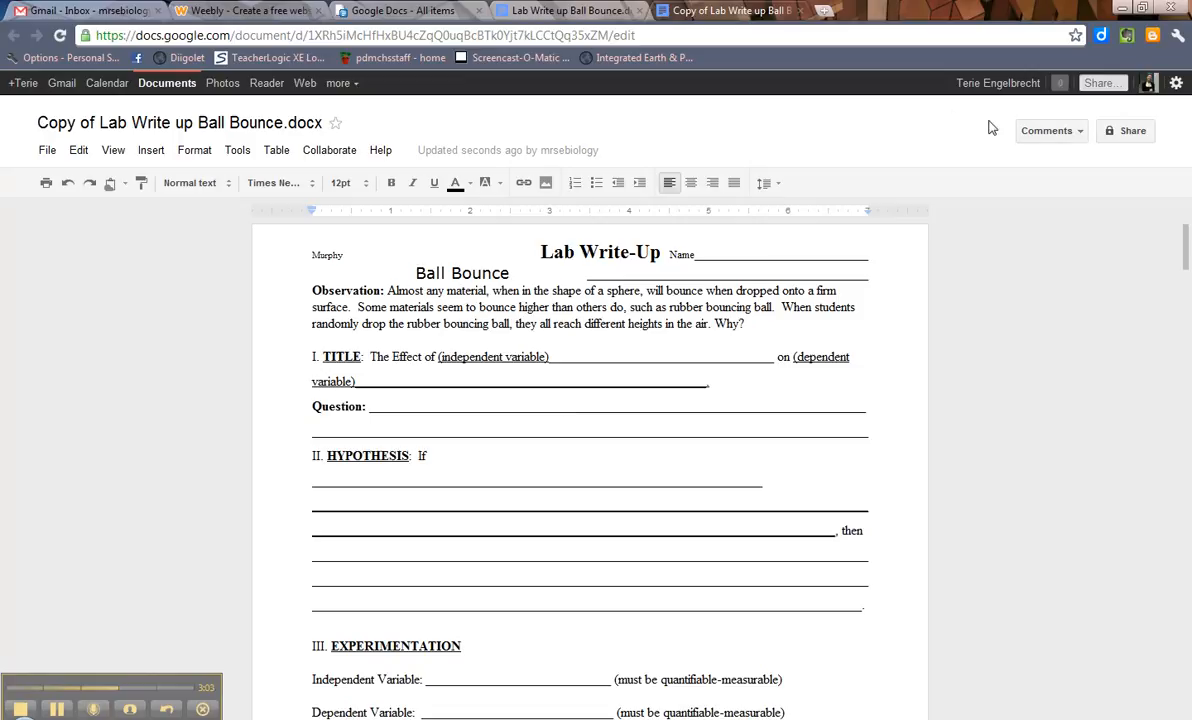
pyautogui.click(1132, 130)
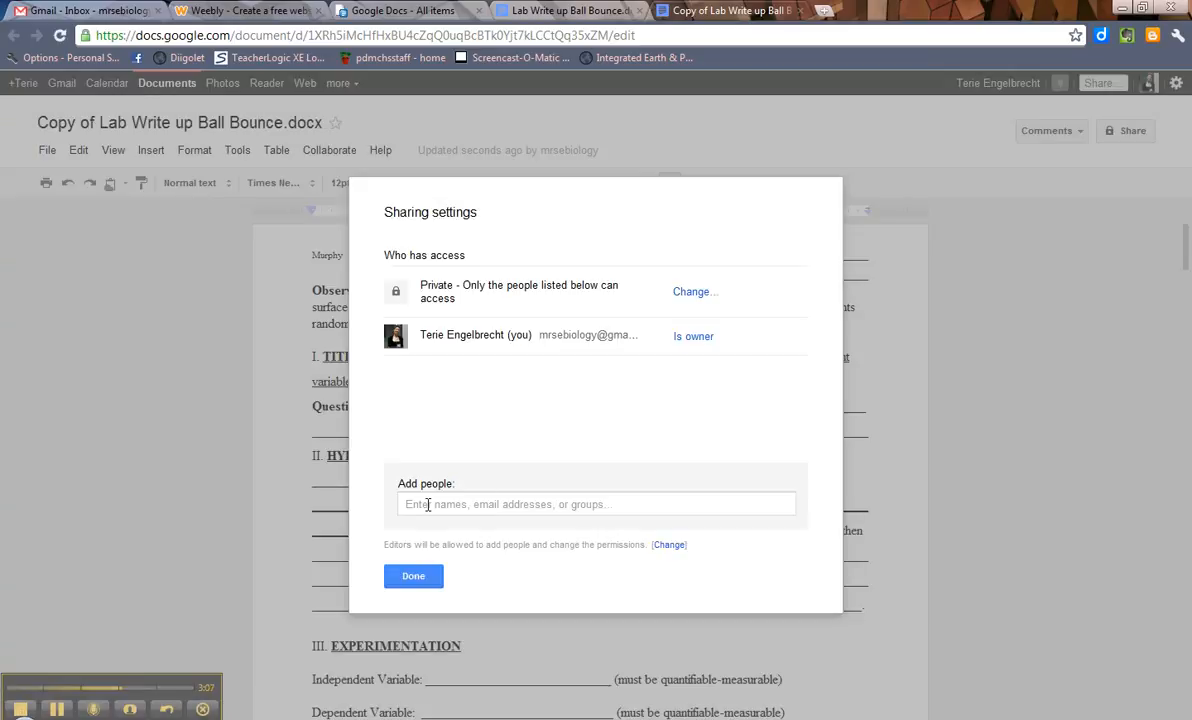
pyautogui.click(595, 504)
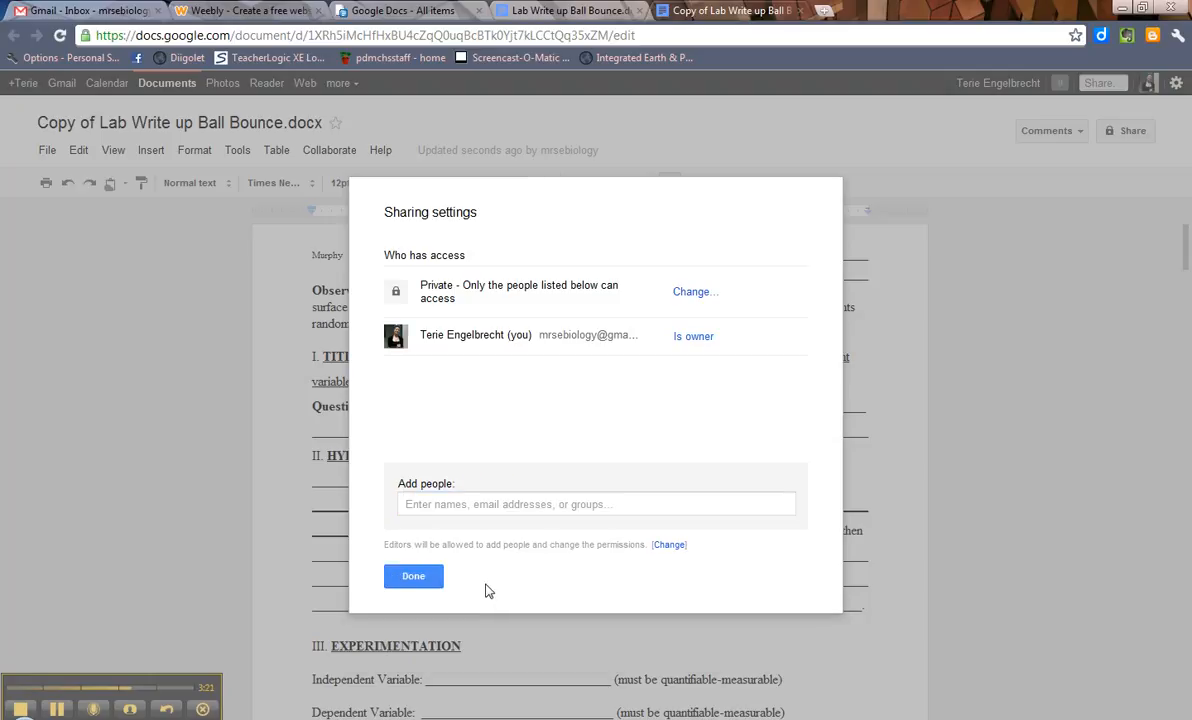
pyautogui.click(413, 576)
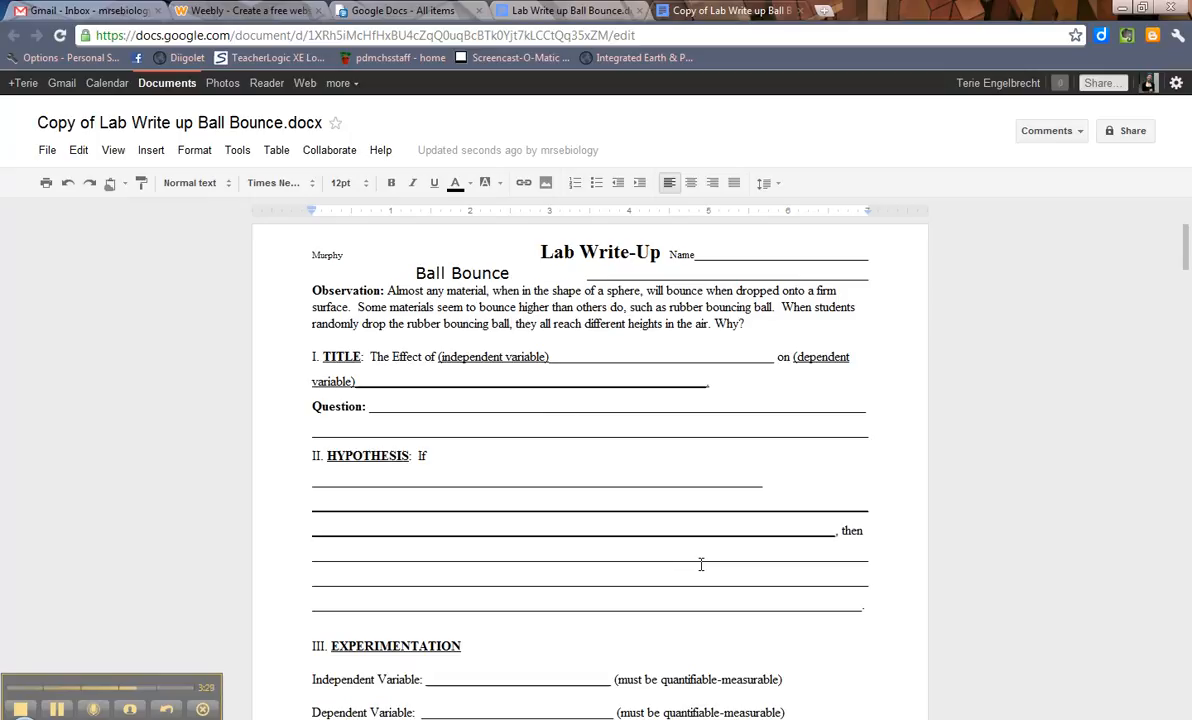
pyautogui.moveTo(639, 565)
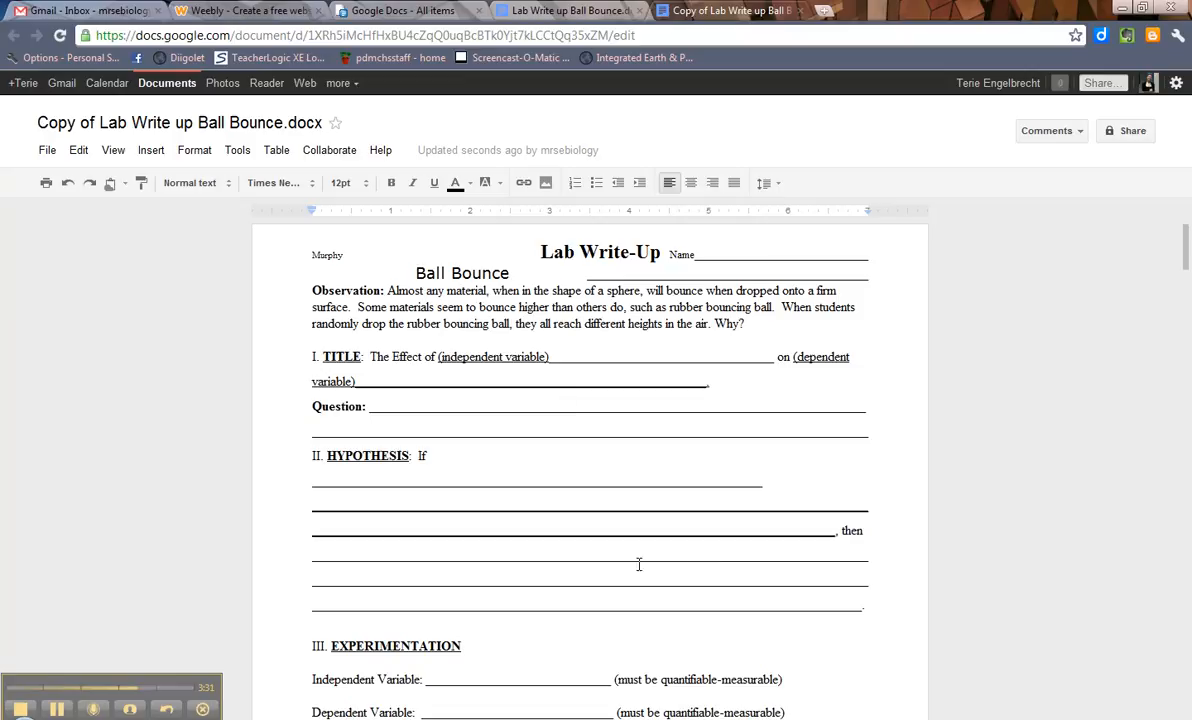
pyautogui.click(180, 122)
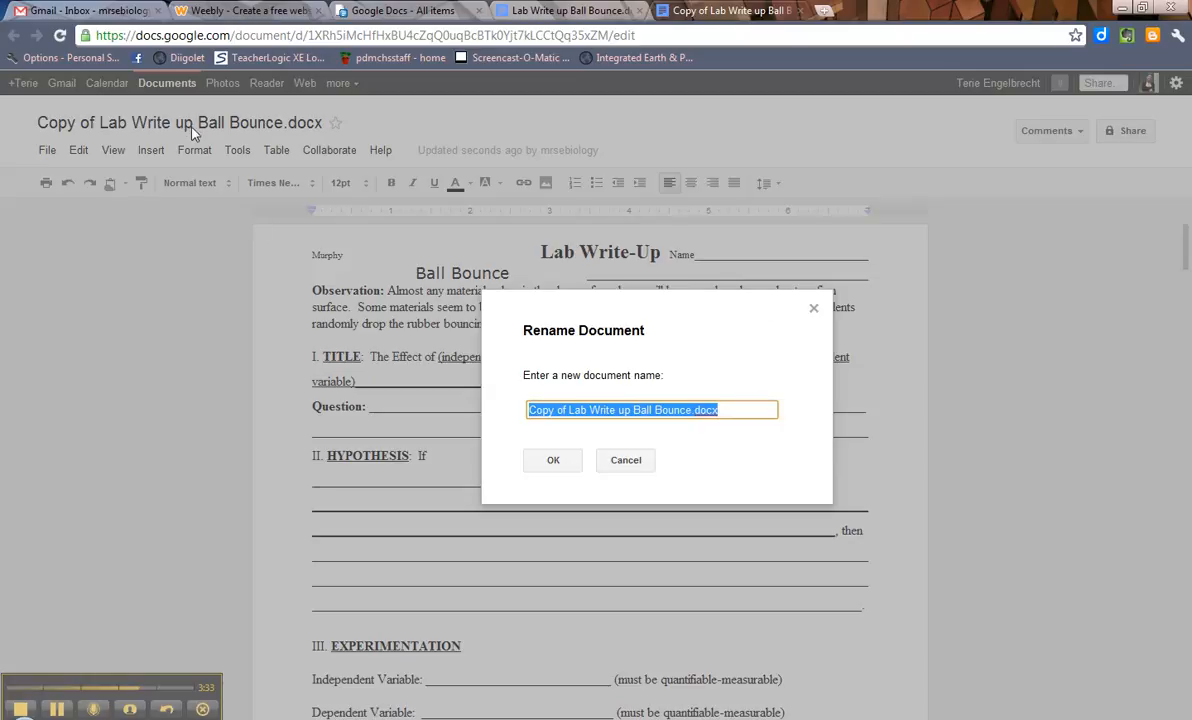
pyautogui.moveTo(575, 455)
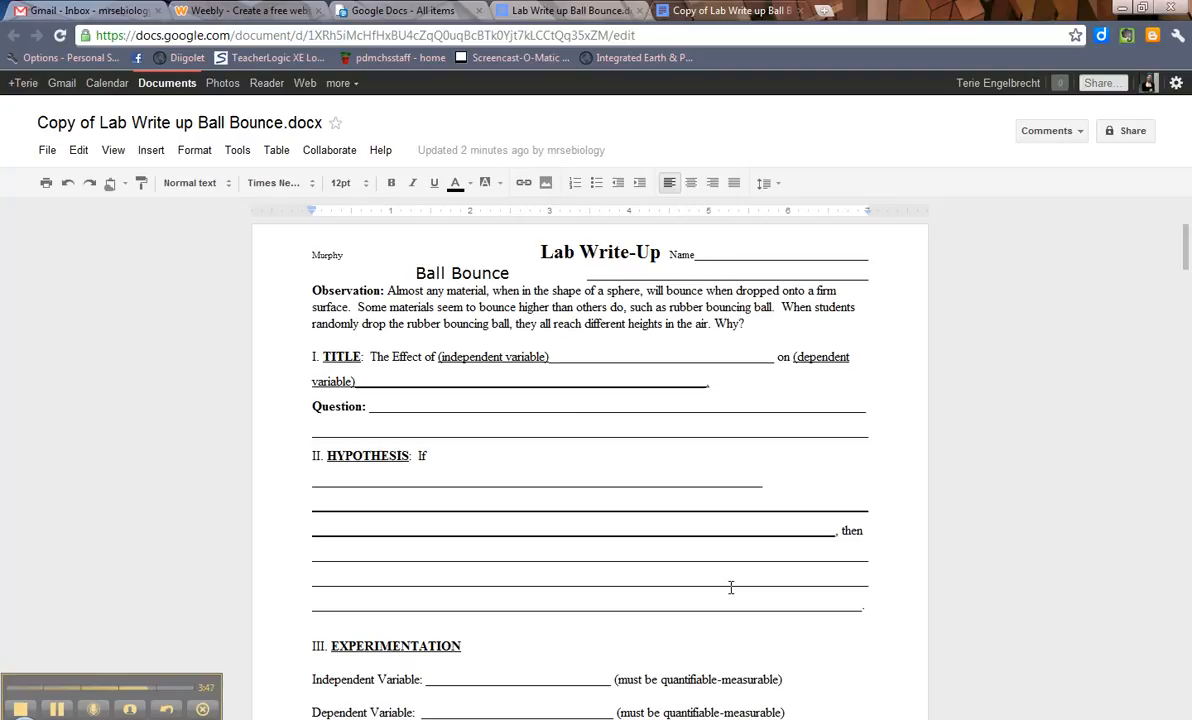
pyautogui.moveTo(105, 622)
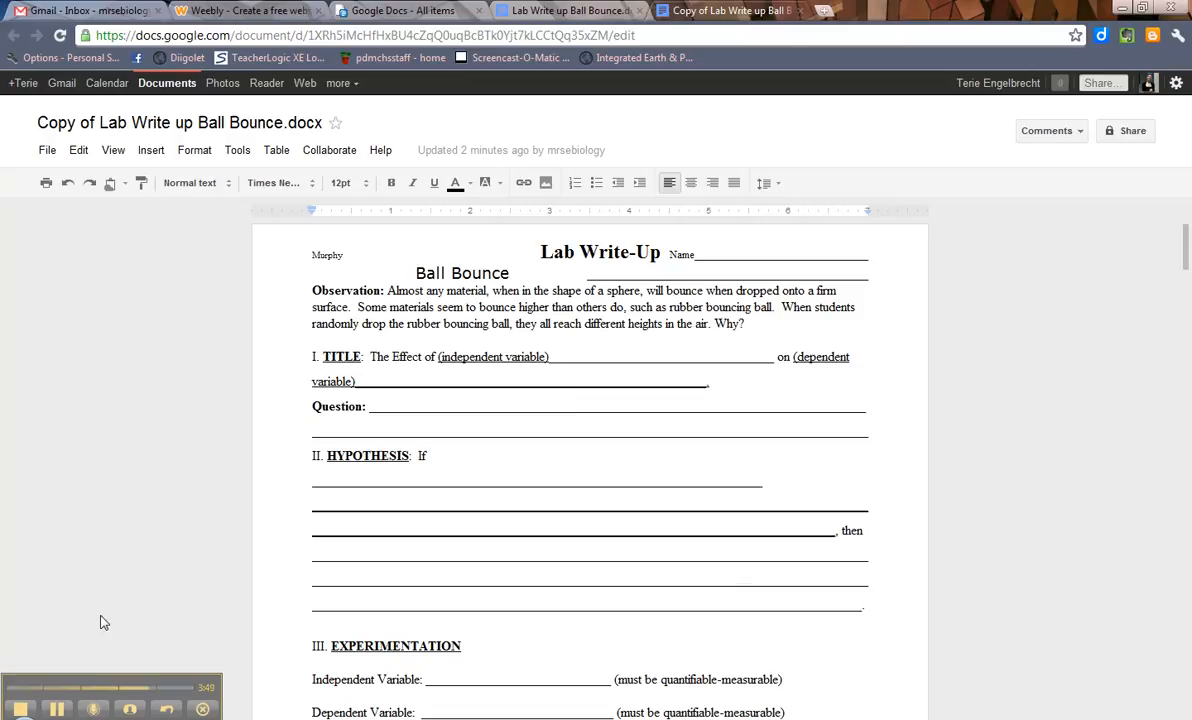